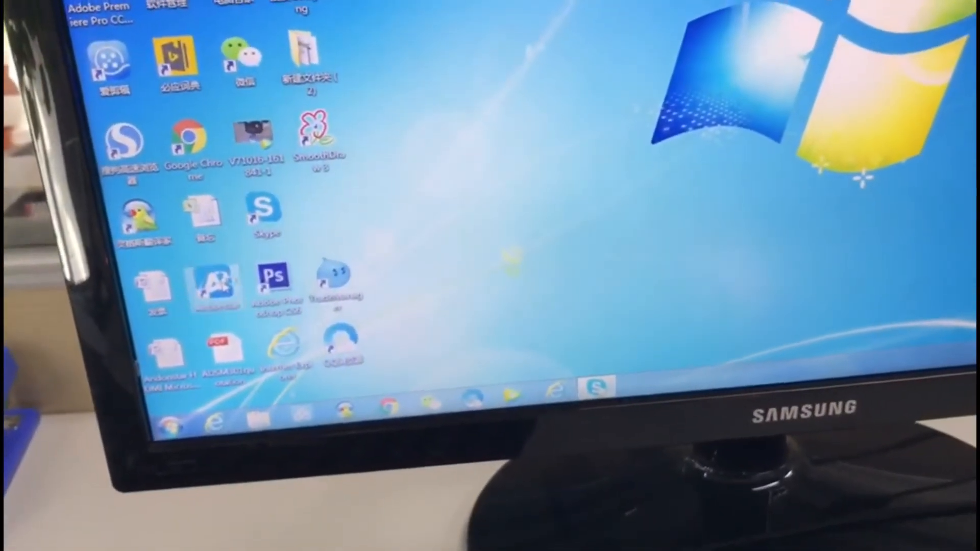
Open the Computer folder from the desktop
left_click(76, 137)
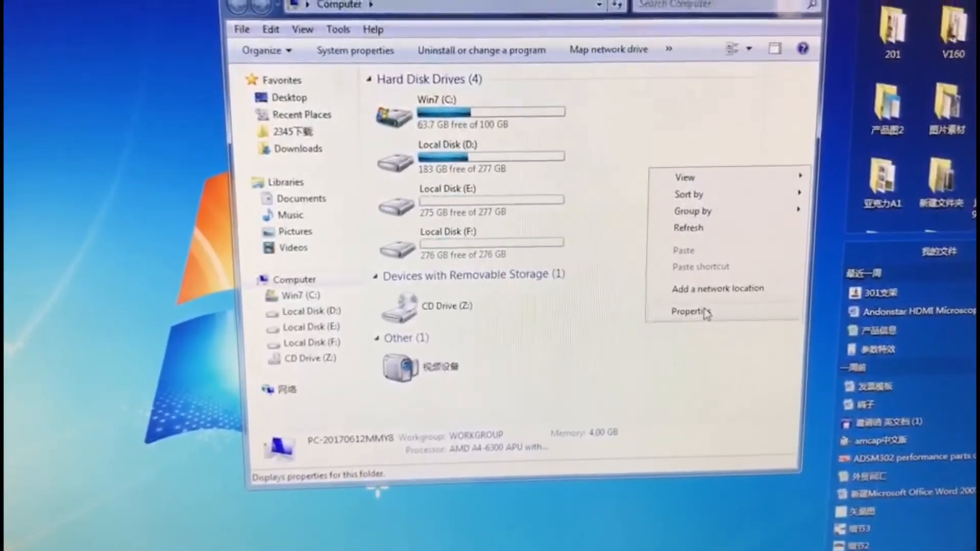
Open the Computer's Properties to reach Device Manager
left_click(690, 311)
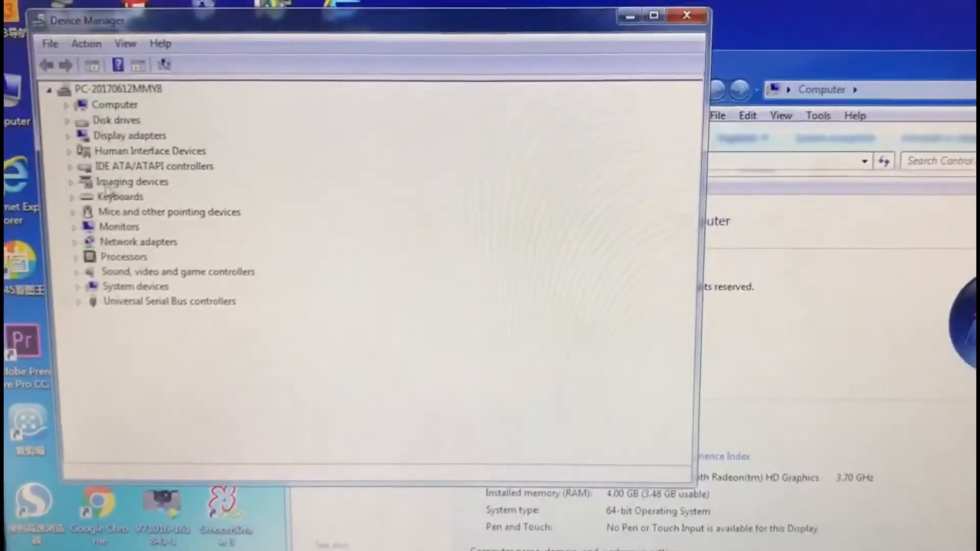
Uninstall Andonstar Camera from Imaging devices and confirm the removal
left_click(73, 182)
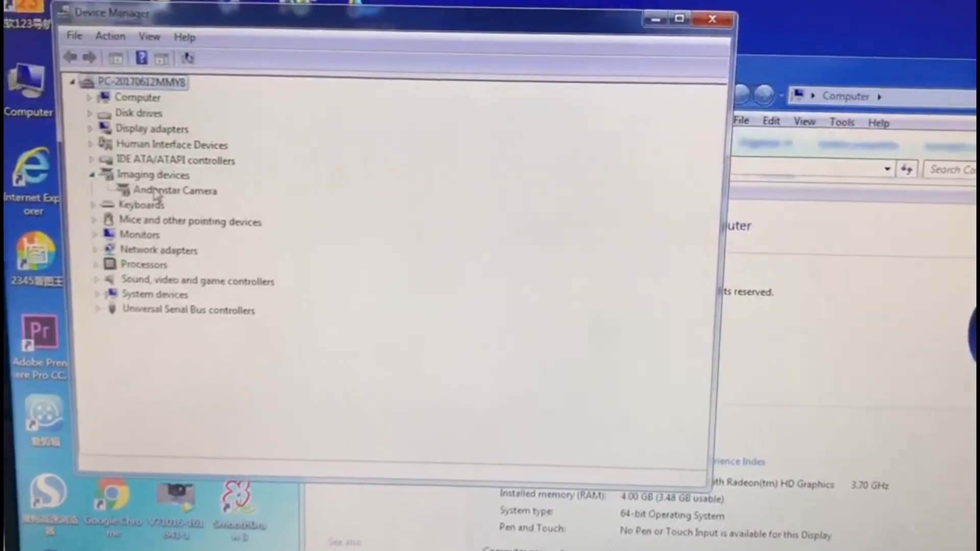
right_click(175, 190)
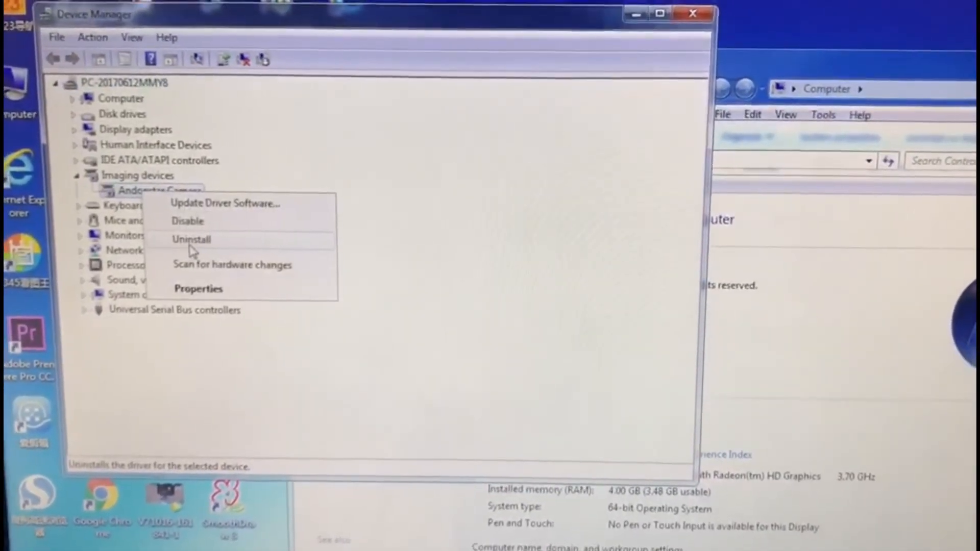
left_click(191, 239)
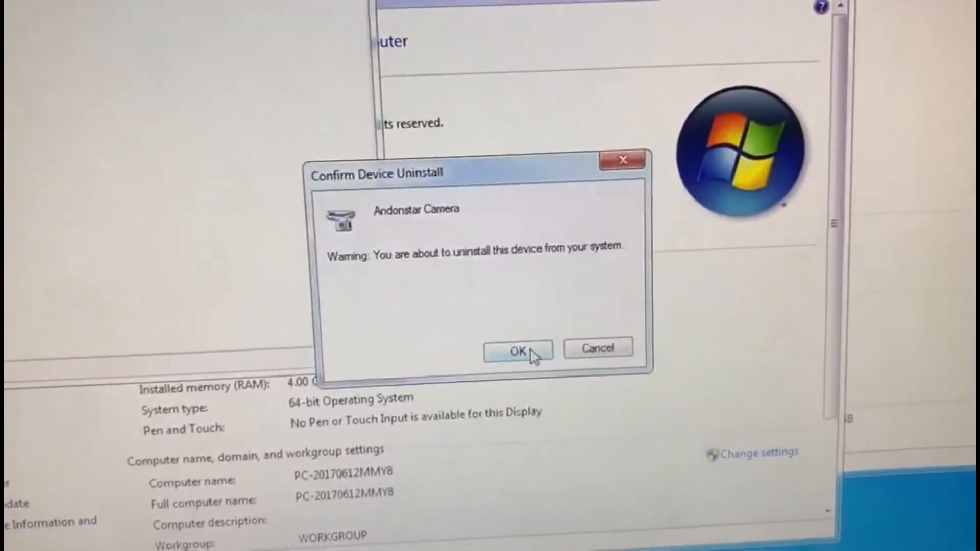
left_click(518, 351)
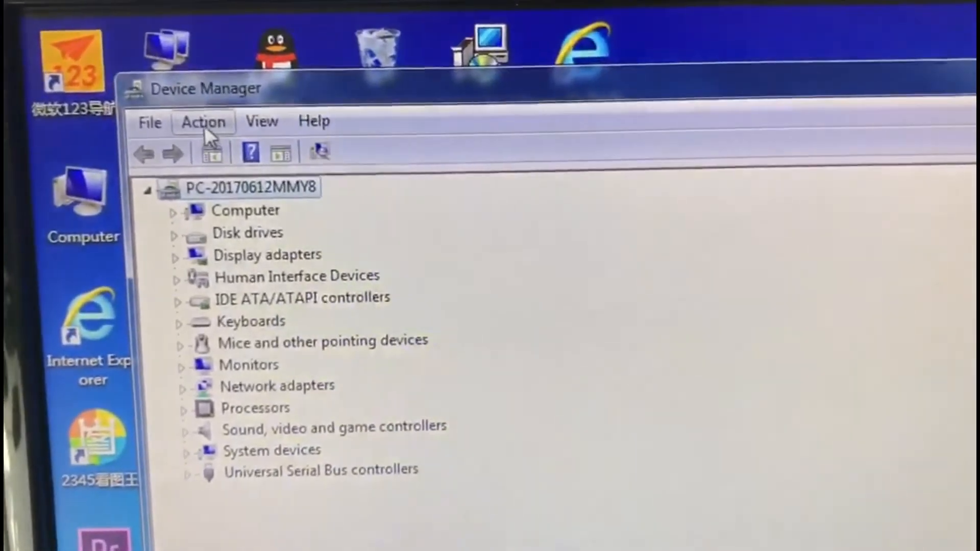
Scan for hardware changes so Andonstar Camera is redetected
left_click(187, 123)
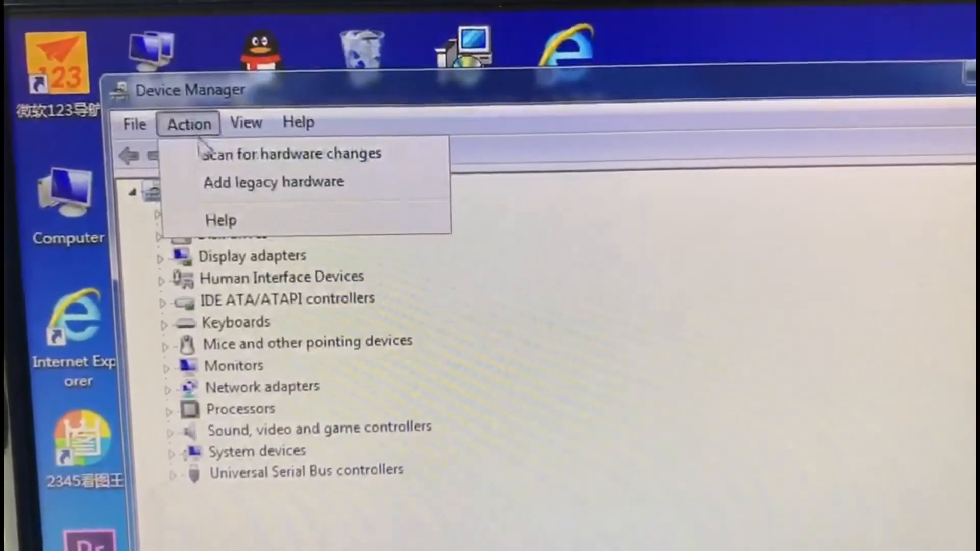
left_click(292, 153)
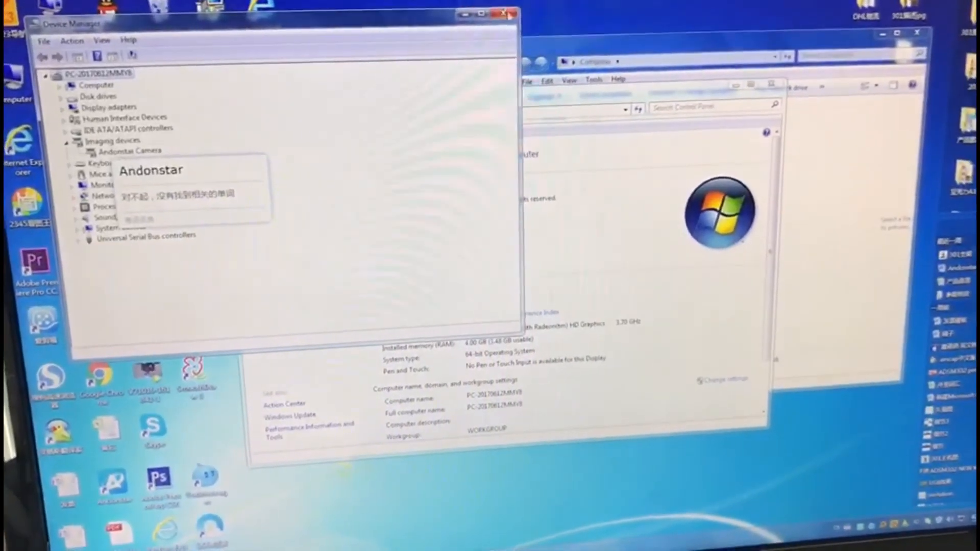
left_click(504, 12)
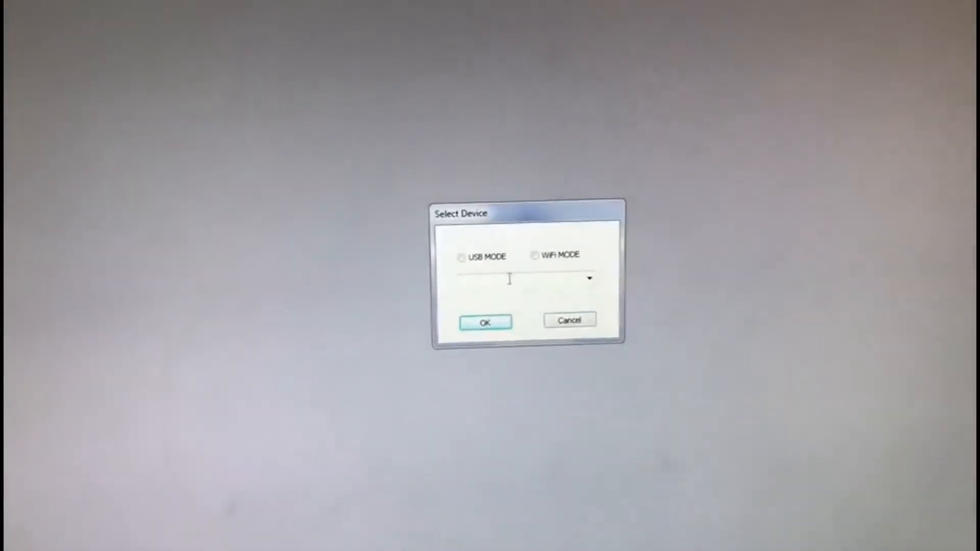
Select USB MODE with Andonstar Camera as the device to view the live image
left_click(475, 257)
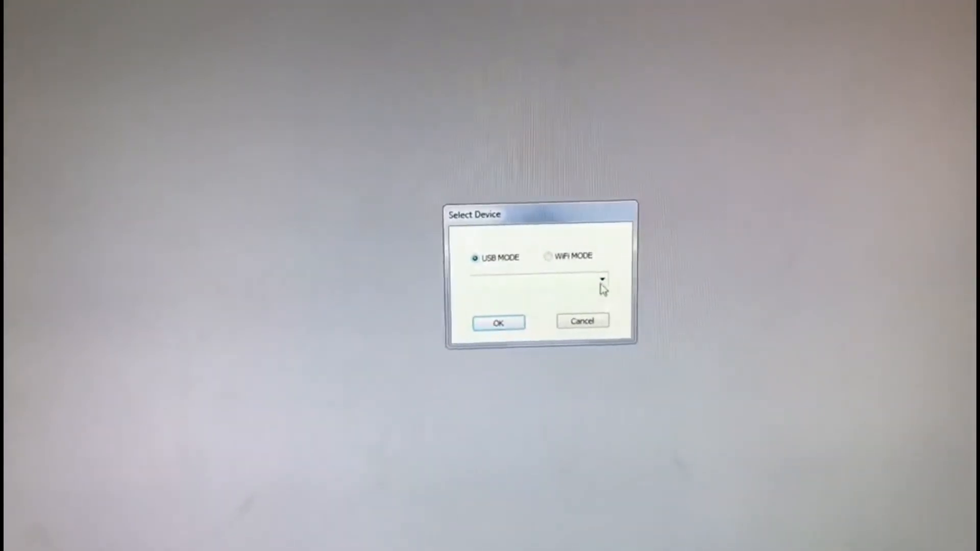
left_click(602, 280)
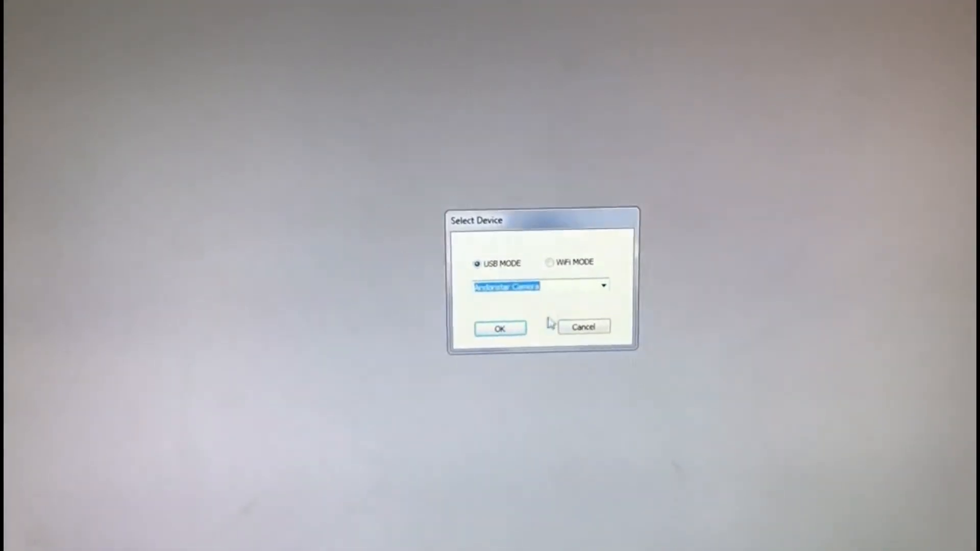
left_click(499, 329)
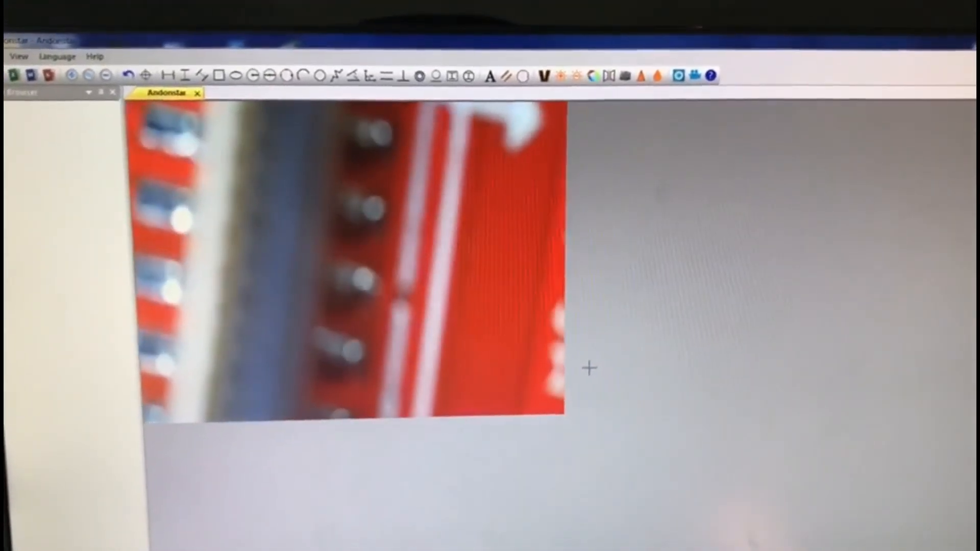